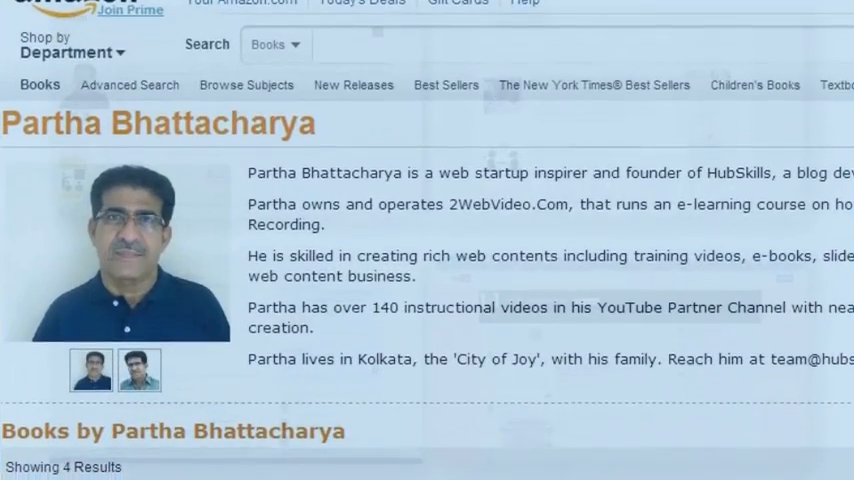
Scroll through the slide, inspect the small circle cluster, then clear the selection
{"action": "scroll", "scroll_direction": "down", "scroll_amount": 3}
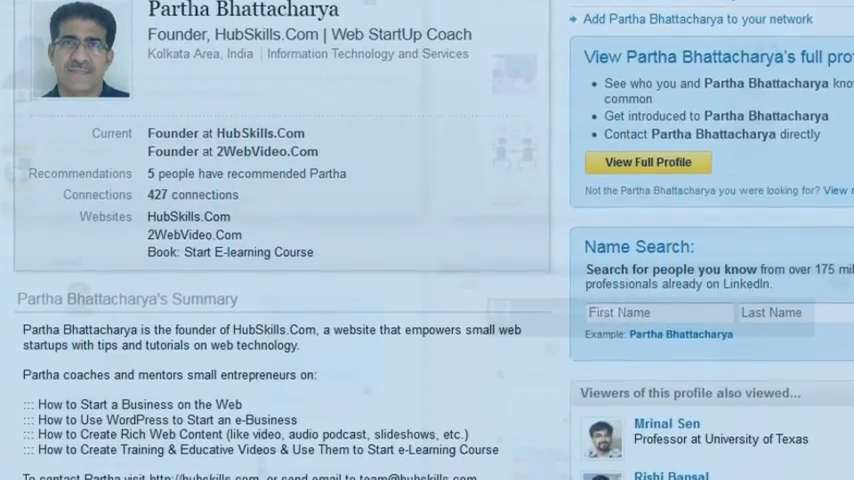
{"action": "scroll", "scroll_direction": "down", "scroll_amount": 3}
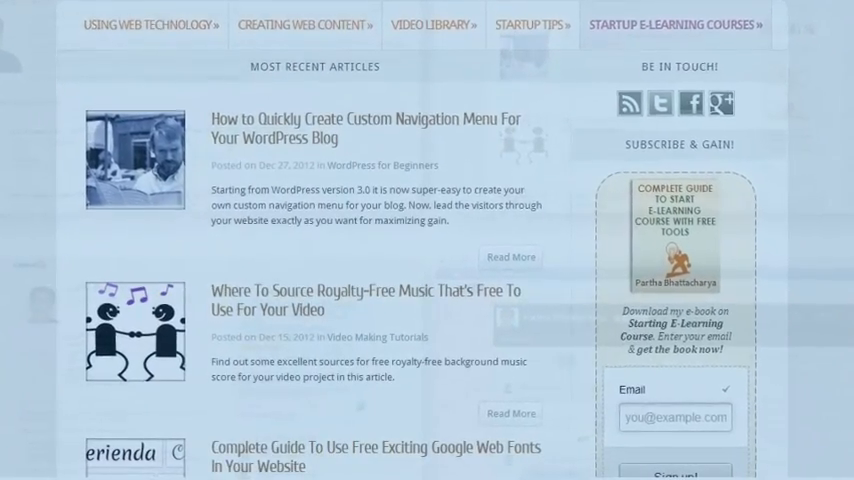
{"action": "scroll", "scroll_direction": "down", "scroll_amount": 3}
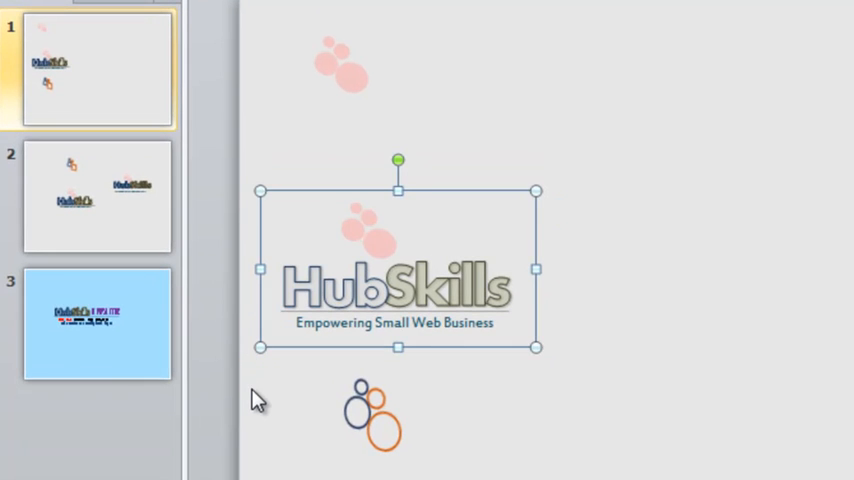
{"action": "mouse_move", "coordinate": [288, 190]}
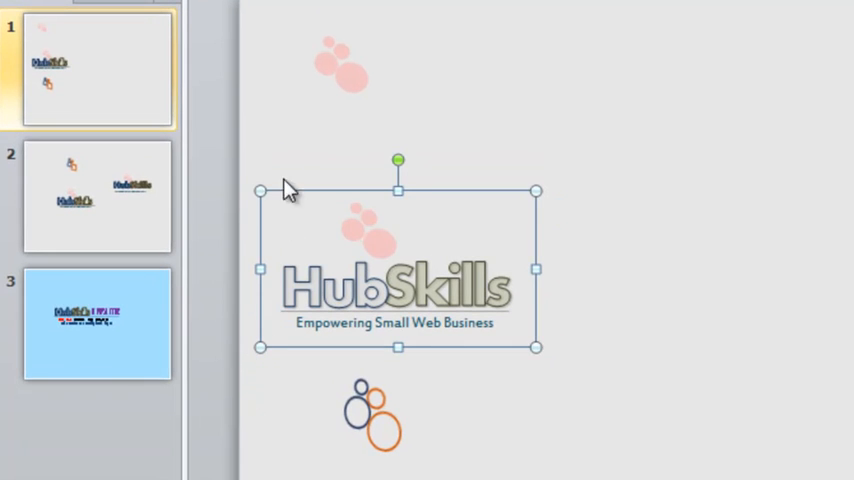
{"action": "left_click", "coordinate": [340, 64]}
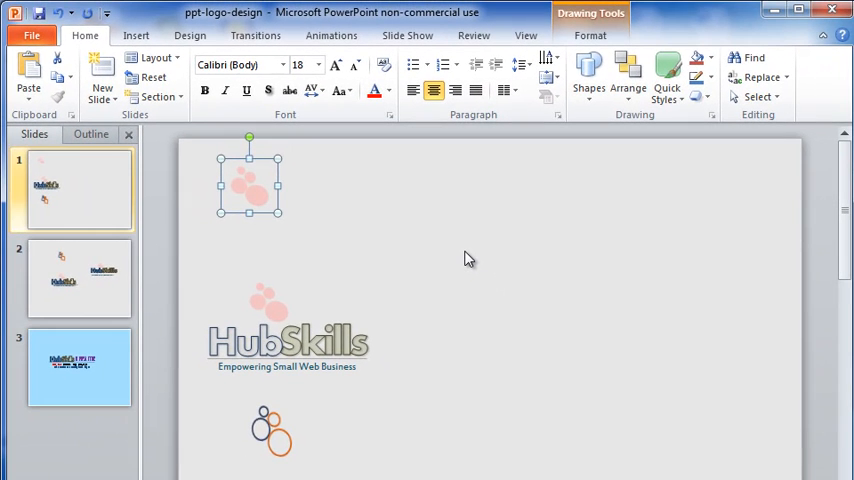
{"action": "left_click", "coordinate": [372, 188]}
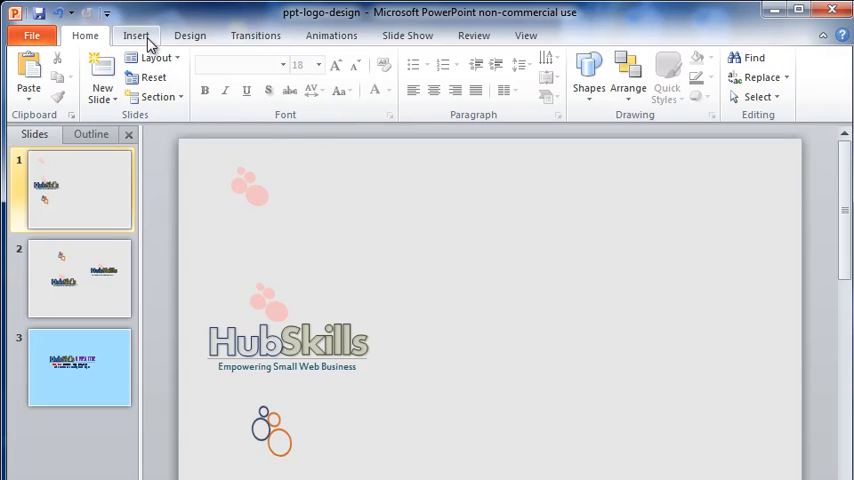
Pick the Oval shape from the Insert Shapes gallery, ready to draw
{"action": "left_click", "coordinate": [136, 36]}
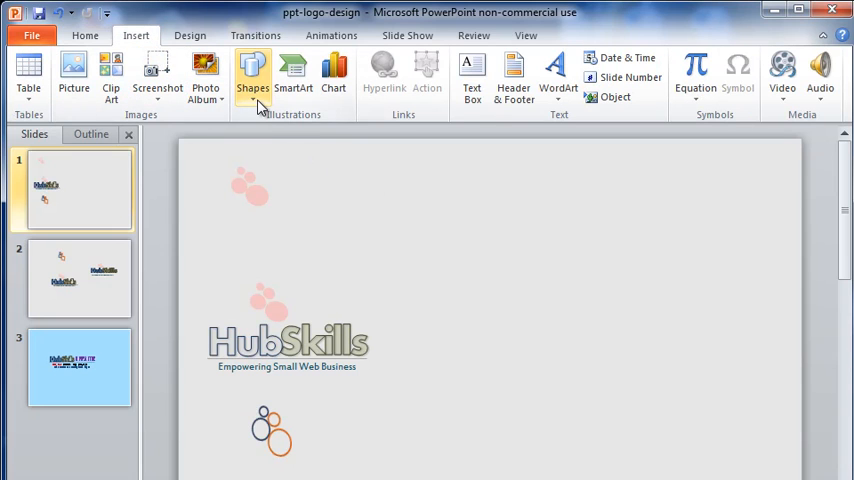
{"action": "left_click", "coordinate": [252, 76]}
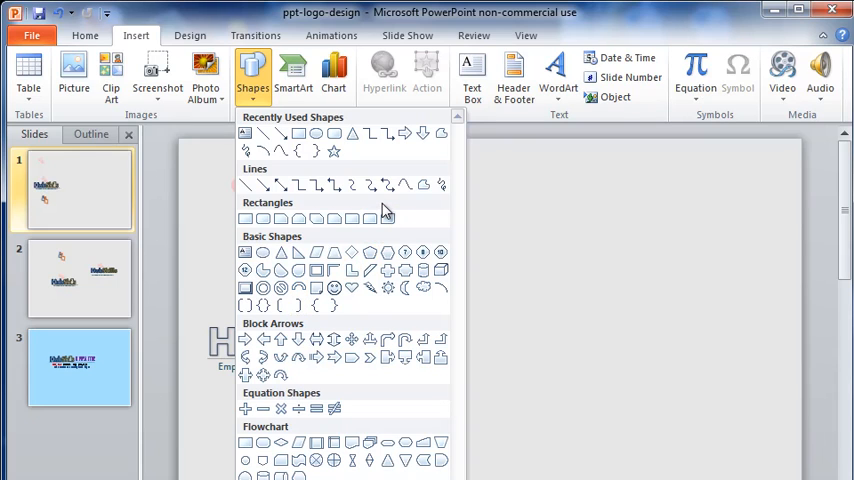
{"action": "mouse_move", "coordinate": [316, 132]}
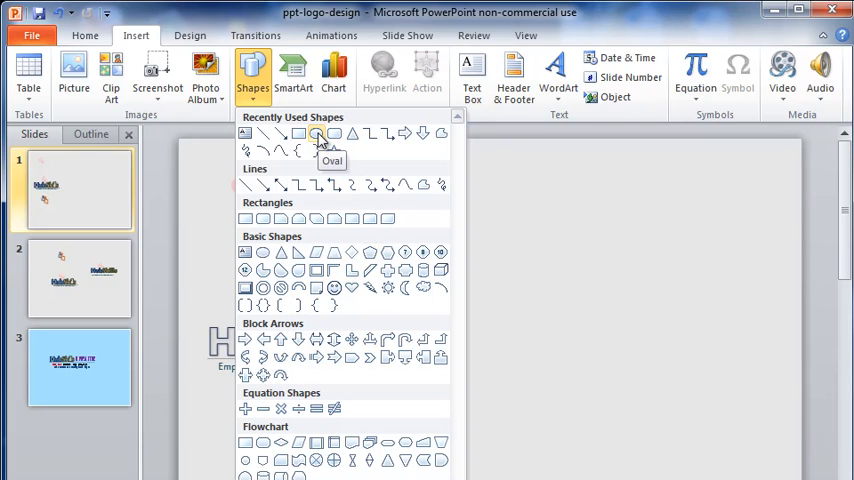
{"action": "left_click", "coordinate": [488, 208]}
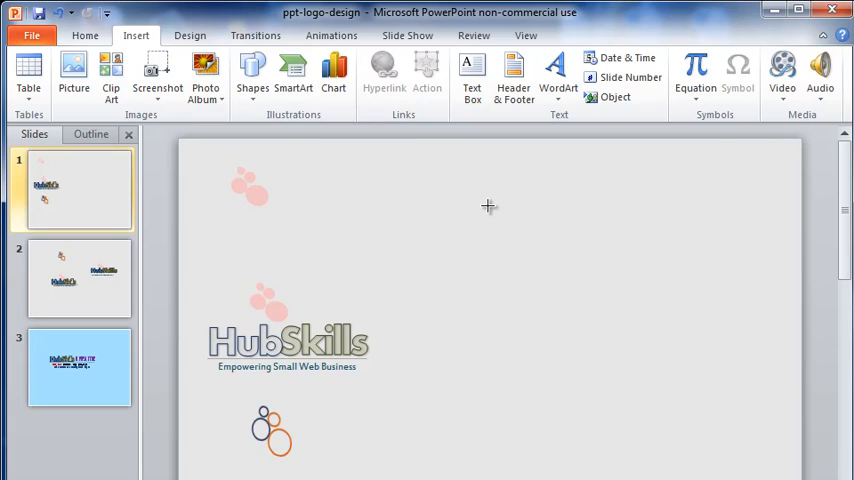
{"action": "mouse_move", "coordinate": [504, 182]}
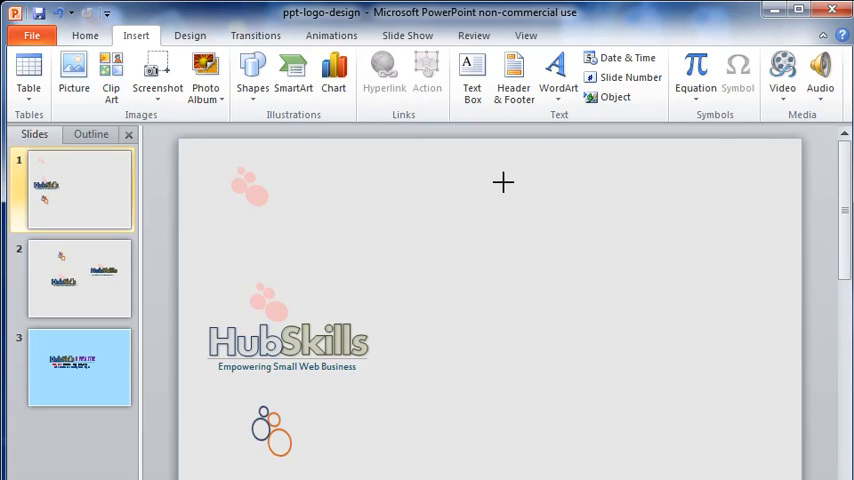
{"action": "mouse_move", "coordinate": [514, 190]}
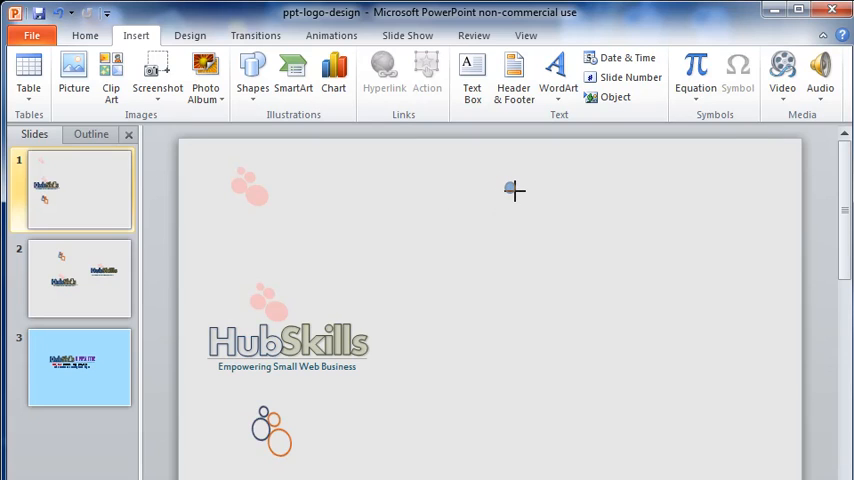
Draw a small red circle near the top right, with no outline and 0.4 cm width and height
{"action": "left_click", "coordinate": [510, 188]}
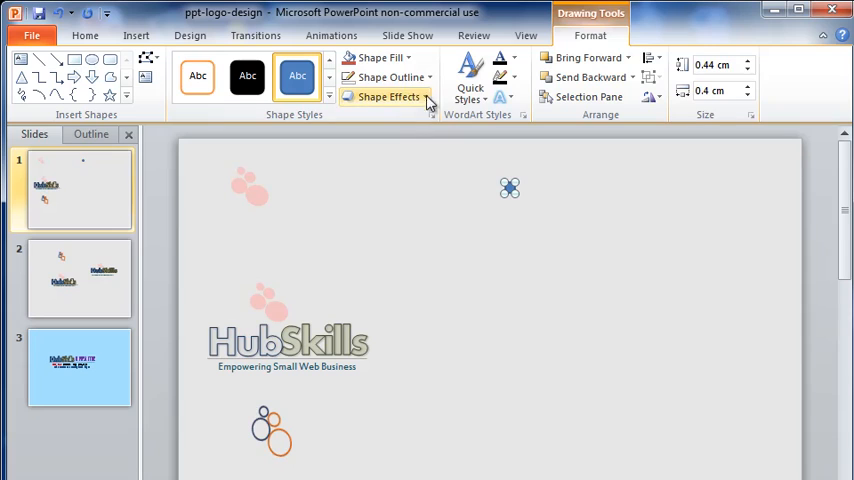
{"action": "left_click", "coordinate": [386, 76]}
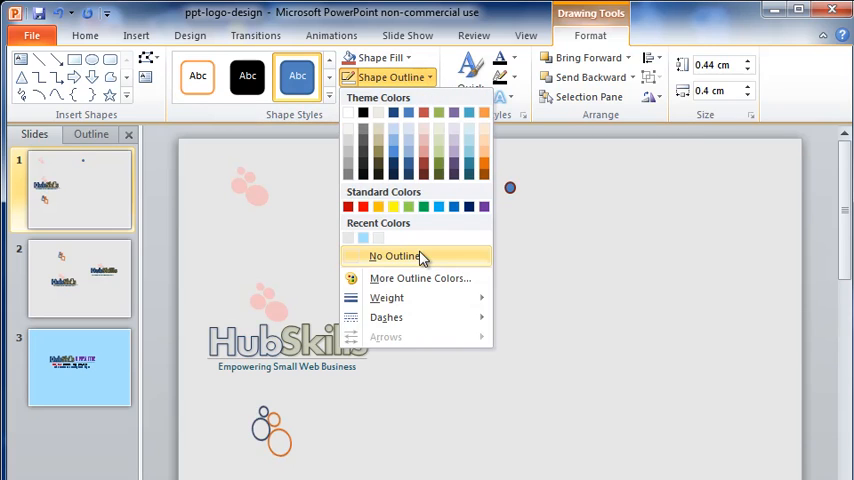
{"action": "mouse_move", "coordinate": [396, 256]}
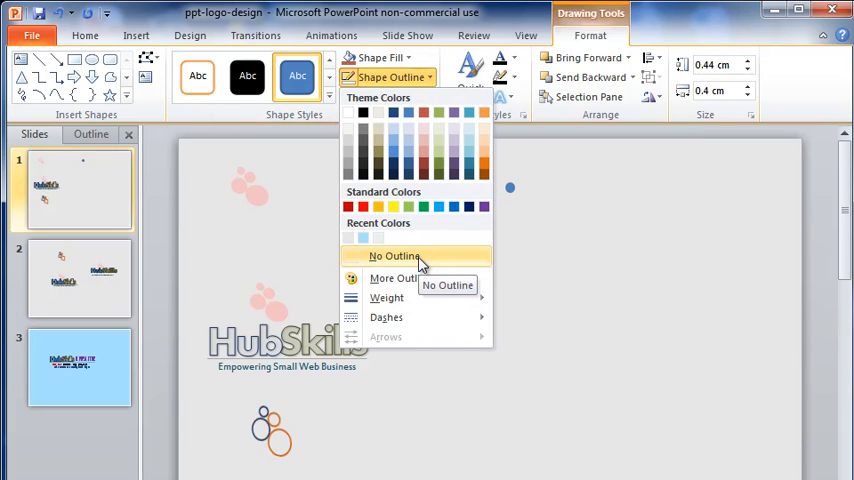
{"action": "left_click", "coordinate": [392, 256]}
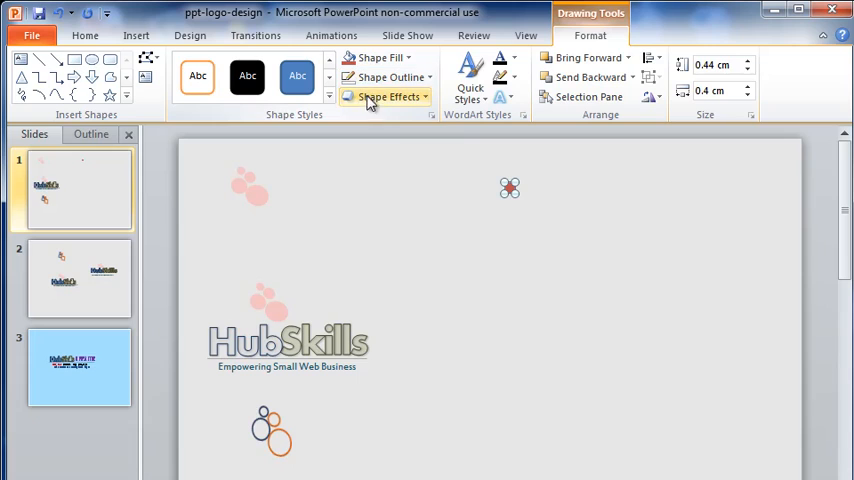
{"action": "mouse_move", "coordinate": [652, 166]}
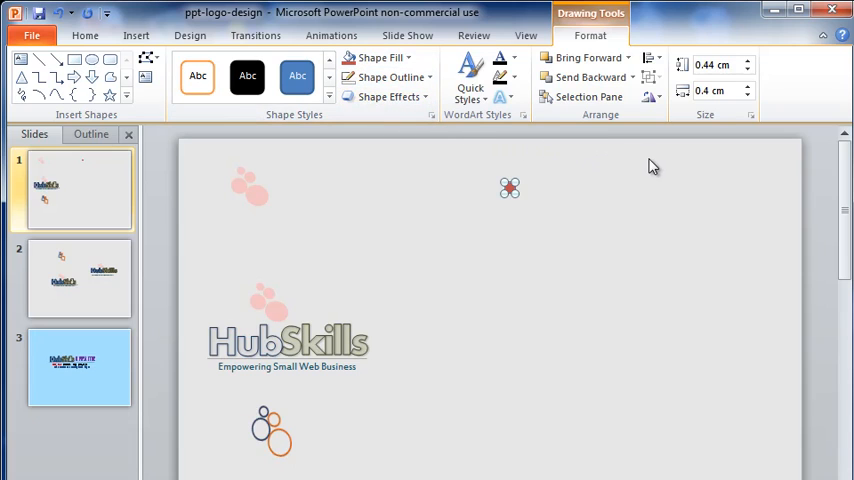
{"action": "left_click", "coordinate": [748, 70]}
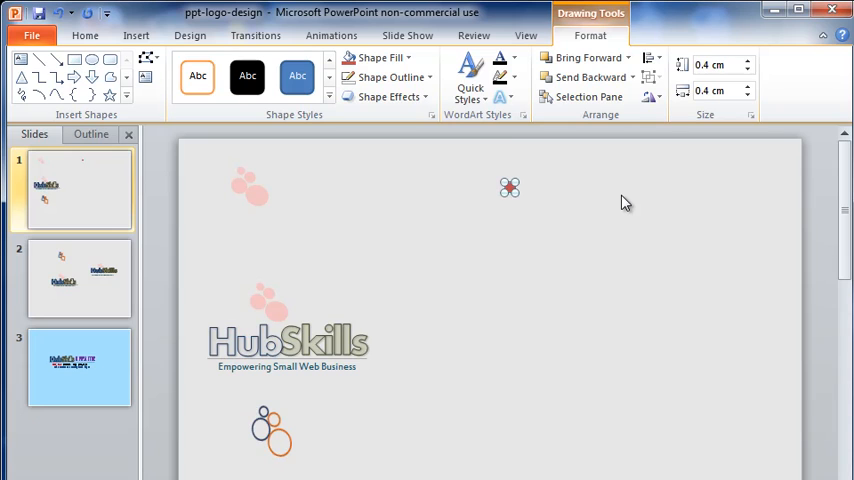
Copy and paste the red circle to form a pair near the slide's top right
{"action": "key", "text": "ctrl+c"}
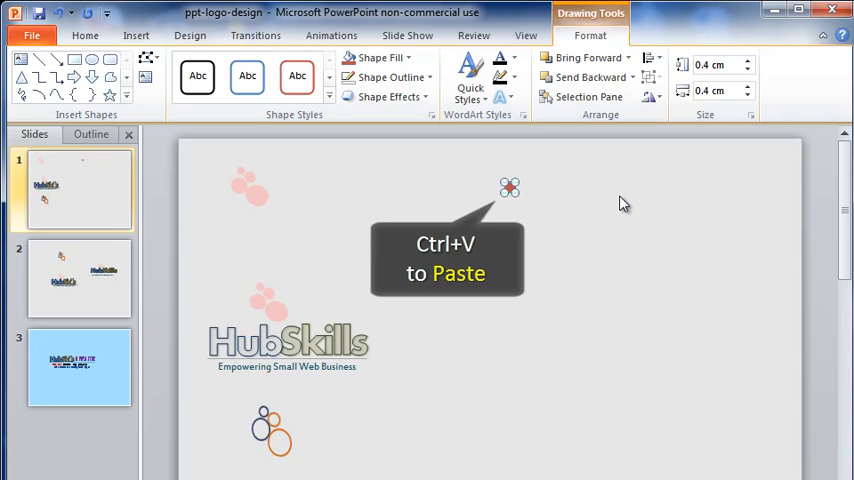
{"action": "key", "text": "ctrl+v"}
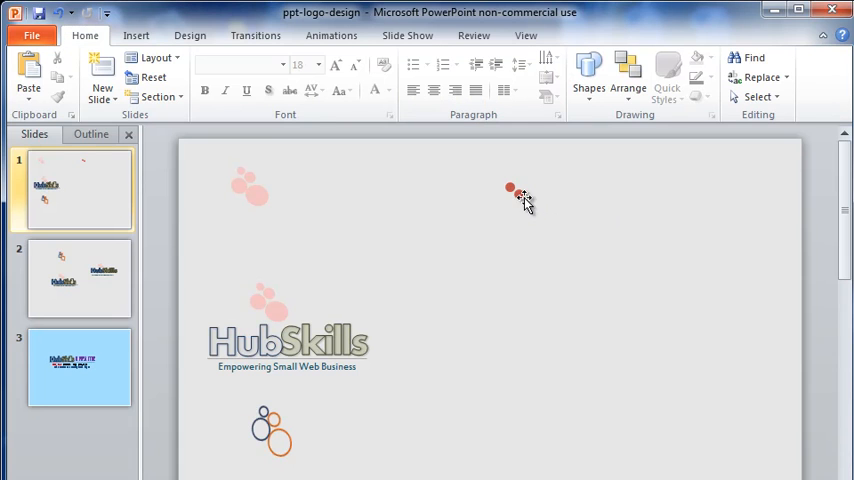
{"action": "left_click", "coordinate": [516, 192]}
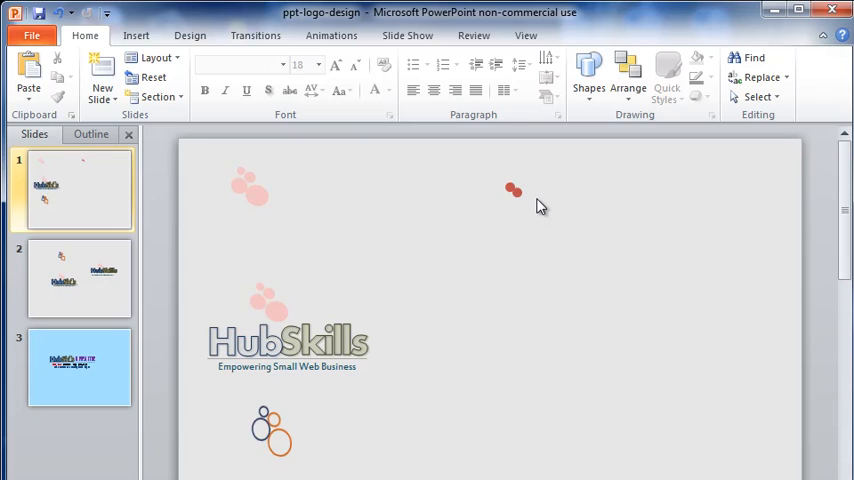
{"action": "left_click", "coordinate": [514, 188]}
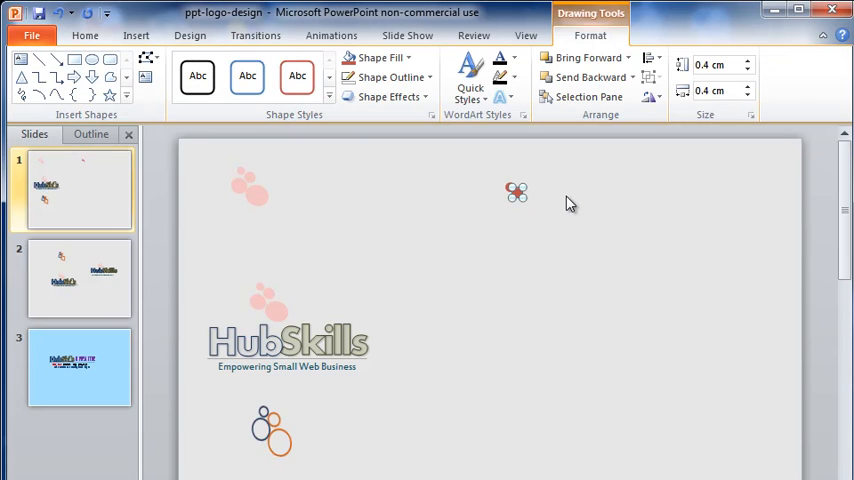
{"action": "left_click", "coordinate": [570, 204]}
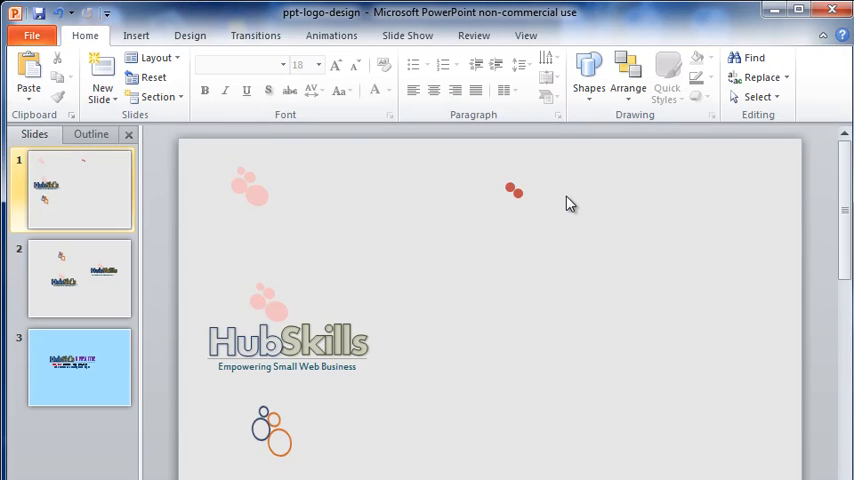
{"action": "mouse_move", "coordinate": [536, 200]}
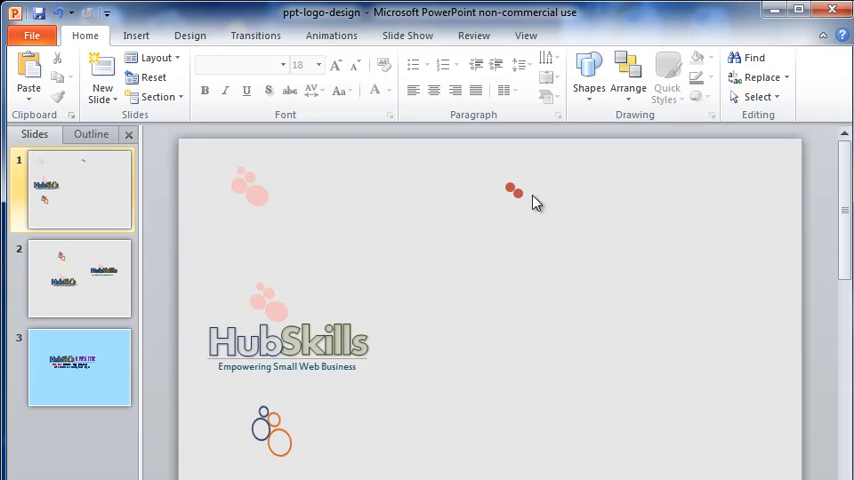
{"action": "left_click", "coordinate": [514, 188]}
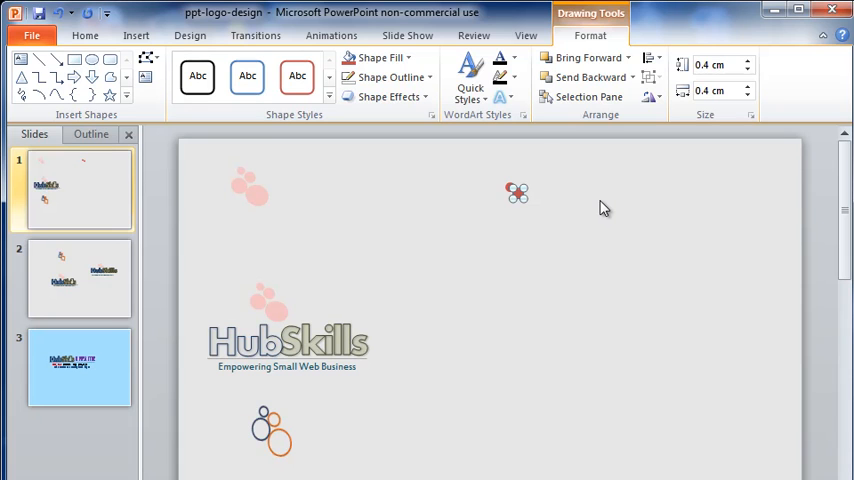
Enable Lock aspect ratio for the small circle in Format Shape so it stays 0.4 cm square
{"action": "left_click", "coordinate": [750, 116]}
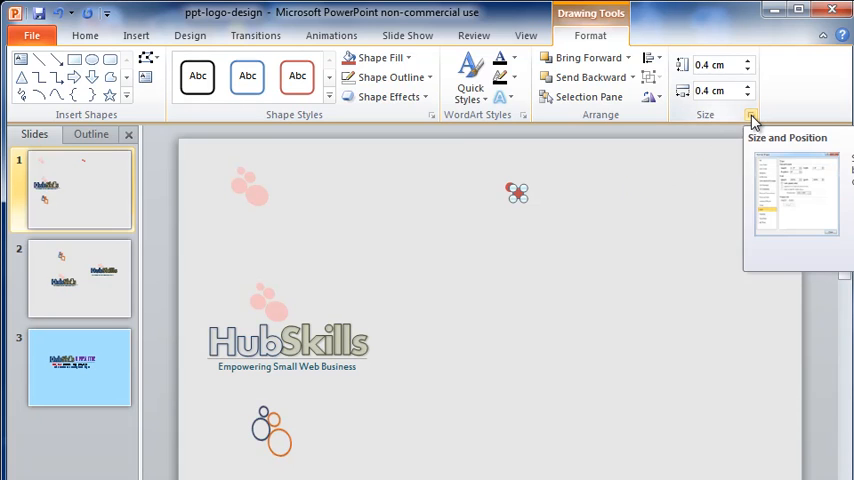
{"action": "left_click", "coordinate": [752, 116]}
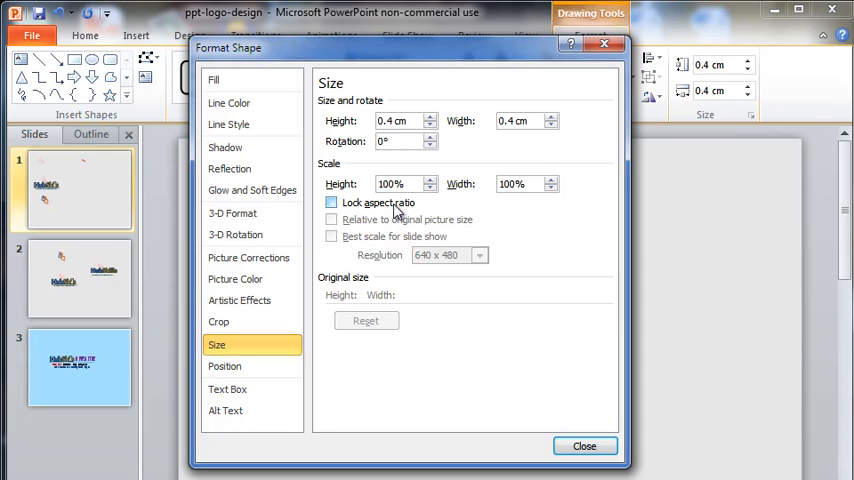
{"action": "left_click", "coordinate": [332, 202]}
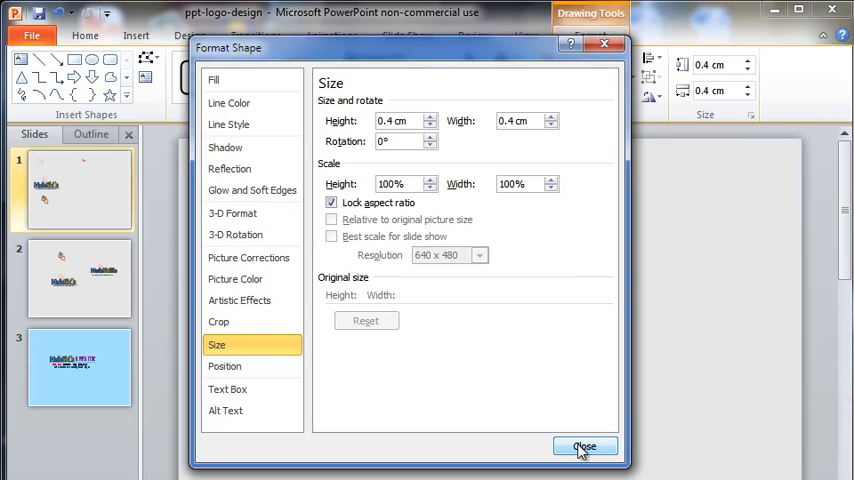
{"action": "left_click", "coordinate": [584, 446]}
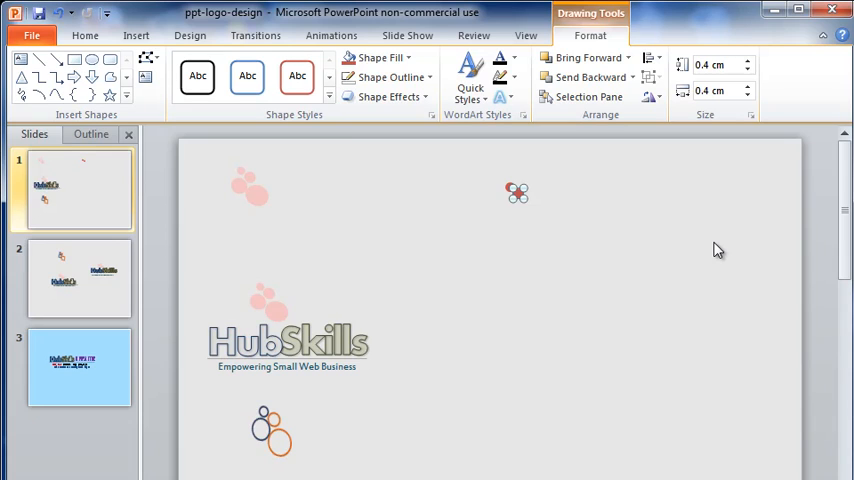
{"action": "mouse_move", "coordinate": [740, 168]}
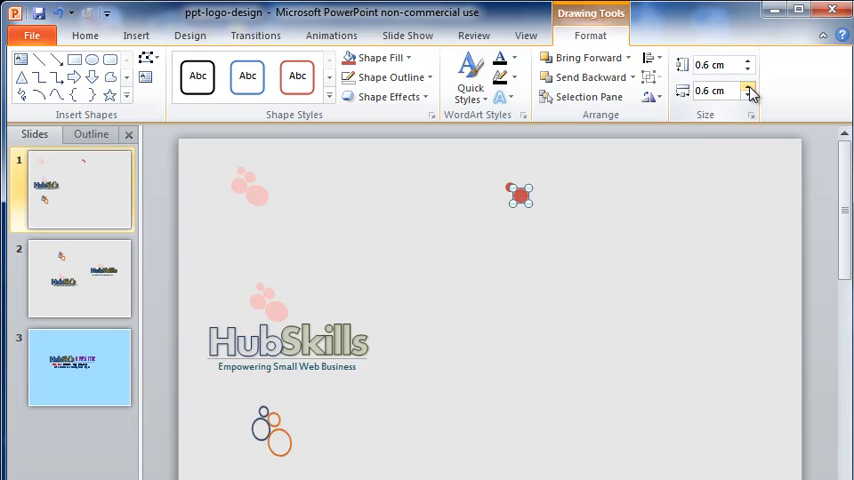
{"action": "mouse_move", "coordinate": [670, 170]}
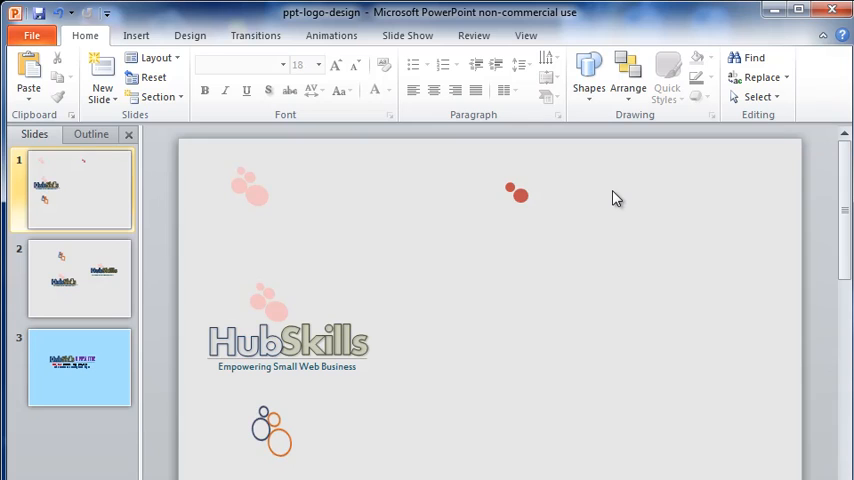
{"action": "mouse_move", "coordinate": [560, 204]}
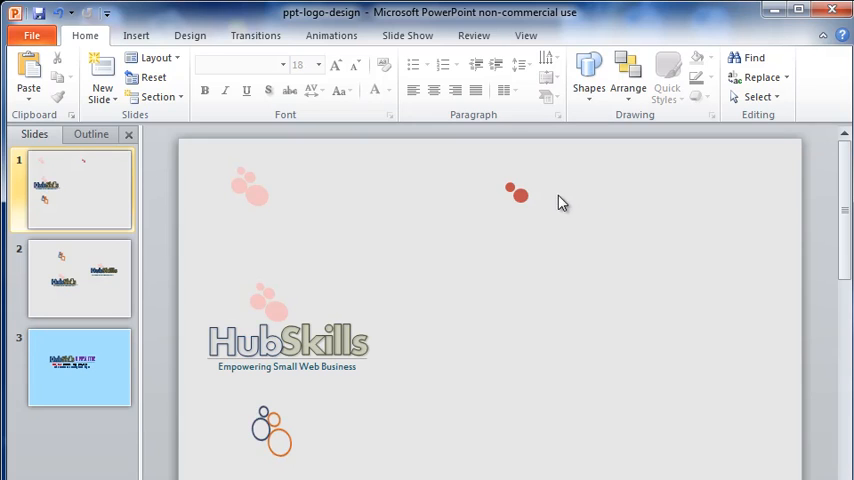
Select a circle to enlarge it to 0.6 cm for the three-circle cluster
{"action": "left_click", "coordinate": [516, 192]}
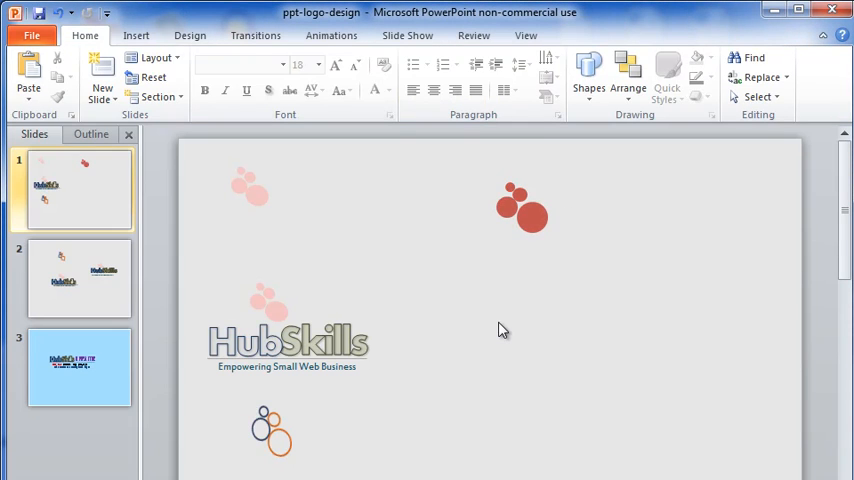
{"action": "mouse_move", "coordinate": [480, 208]}
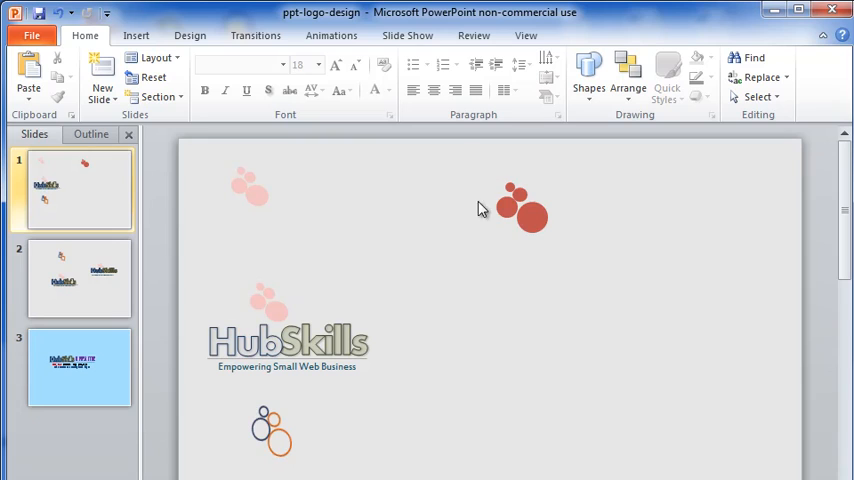
Group the three red circles into a single object via the right-click menu
{"action": "left_click", "coordinate": [520, 204]}
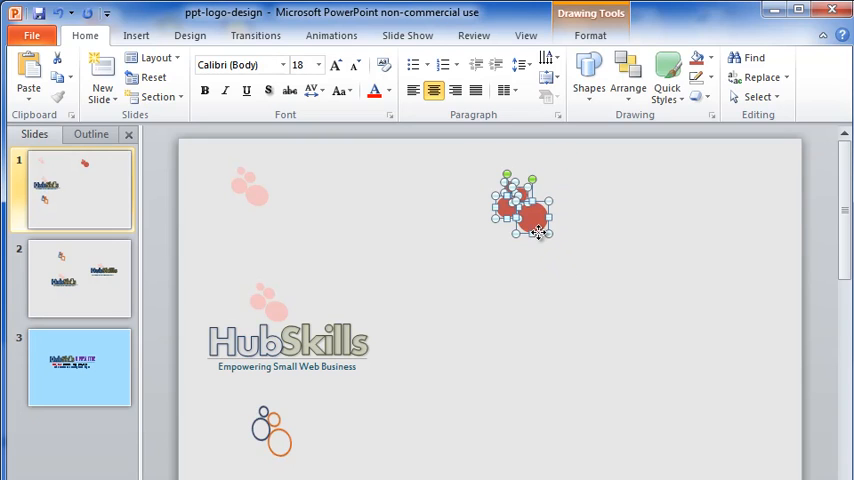
{"action": "right_click", "coordinate": [524, 204]}
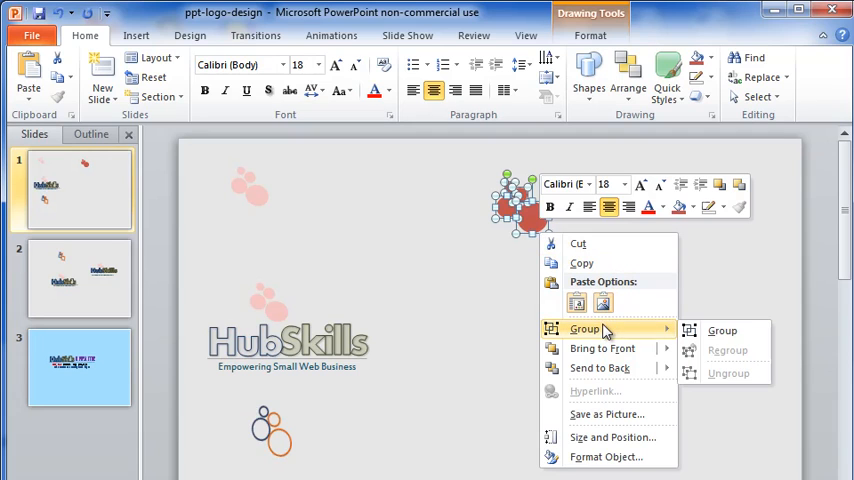
{"action": "mouse_move", "coordinate": [722, 330]}
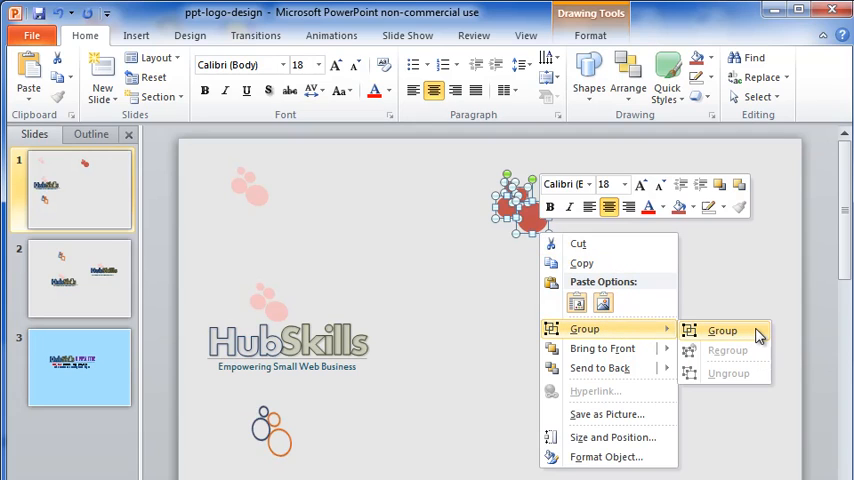
{"action": "left_click", "coordinate": [720, 330]}
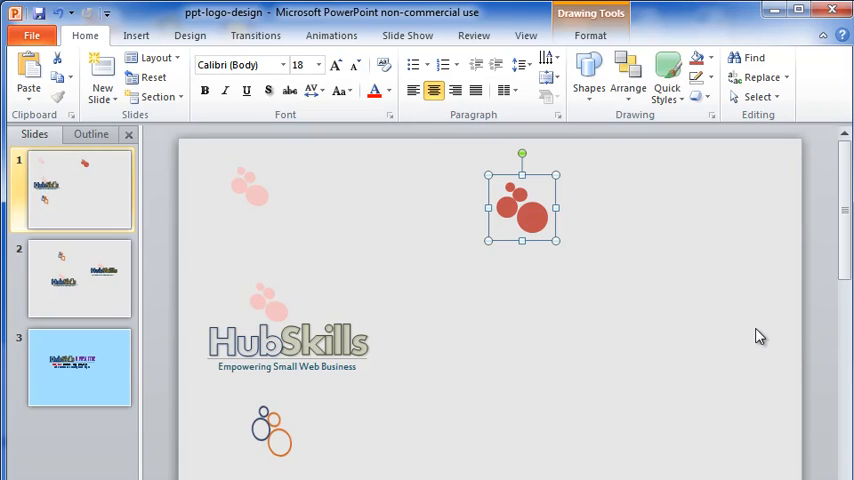
{"action": "mouse_move", "coordinate": [578, 122]}
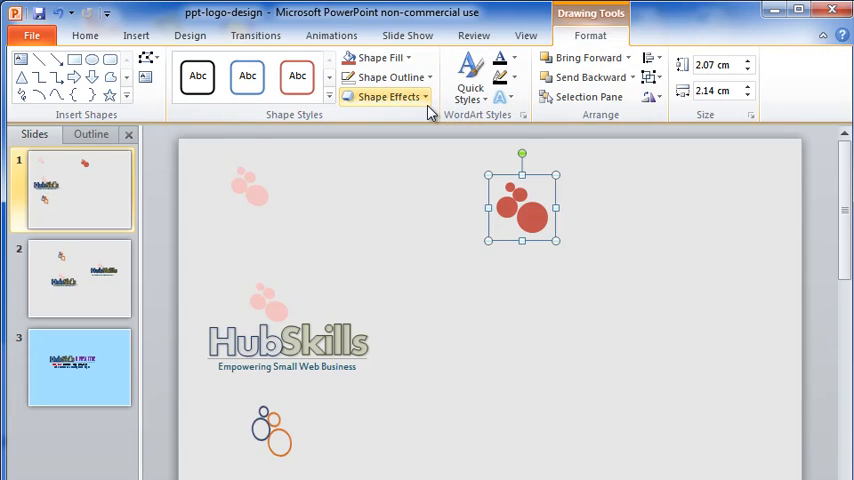
Reach 3-D Rotation Options from Shape Effects for the grouped circles
{"action": "left_click", "coordinate": [388, 96]}
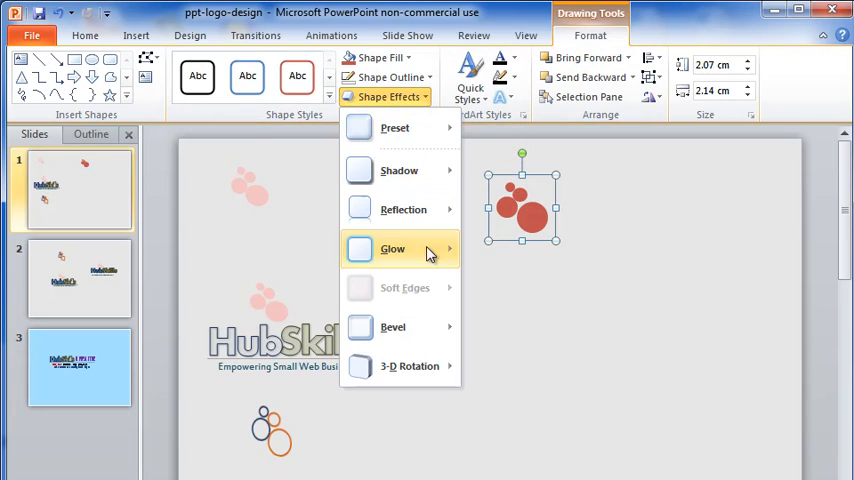
{"action": "left_click", "coordinate": [408, 364]}
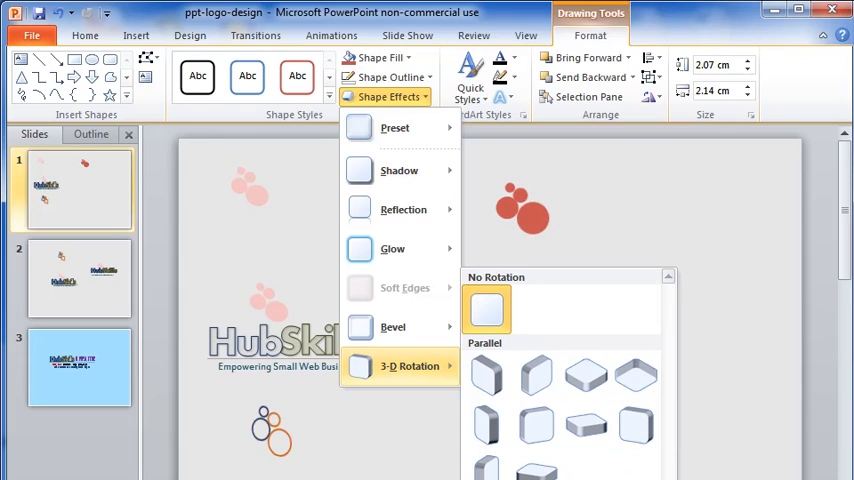
{"action": "left_click", "coordinate": [520, 200]}
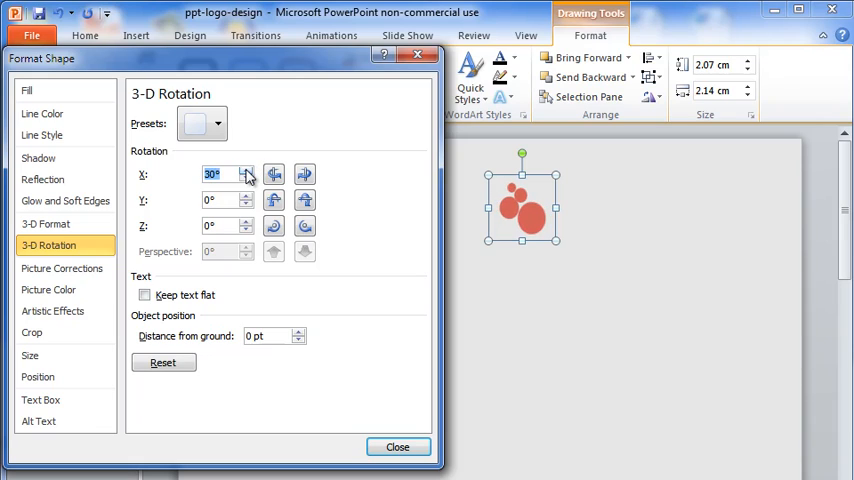
Experiment with X and Z rotation, then set a Y rotation that flattens the circles and close Format Shape
{"action": "left_click", "coordinate": [244, 170]}
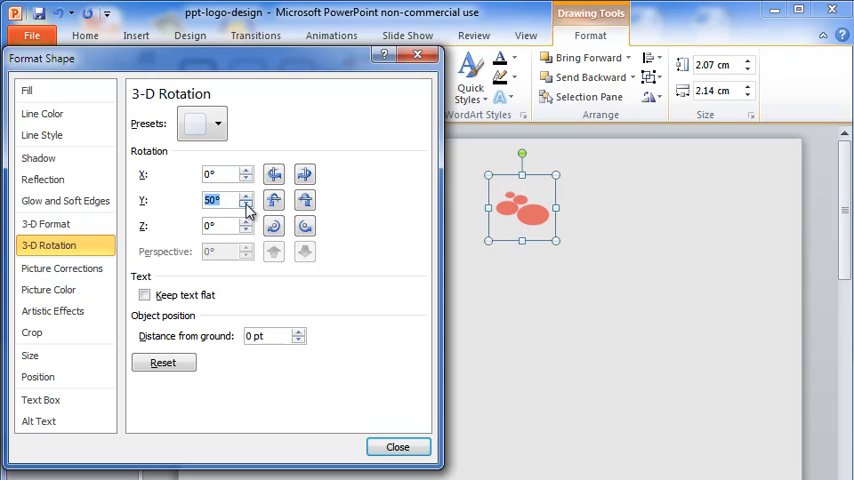
{"action": "left_click", "coordinate": [246, 220]}
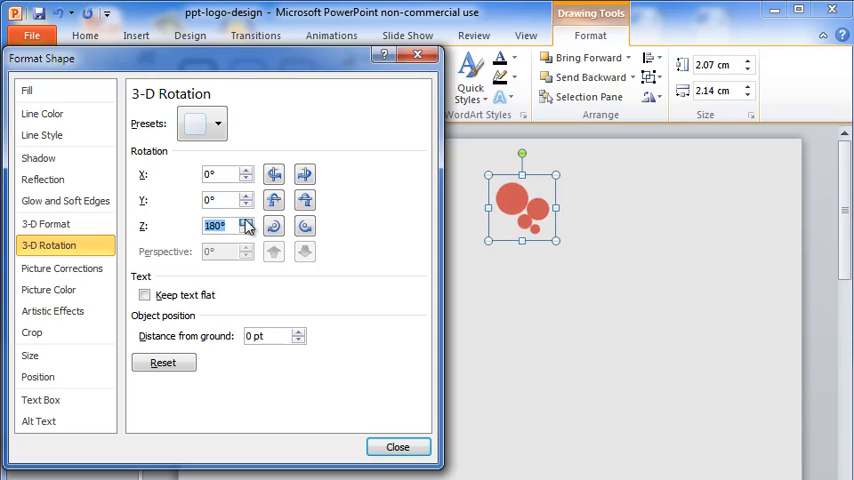
{"action": "left_click", "coordinate": [248, 230]}
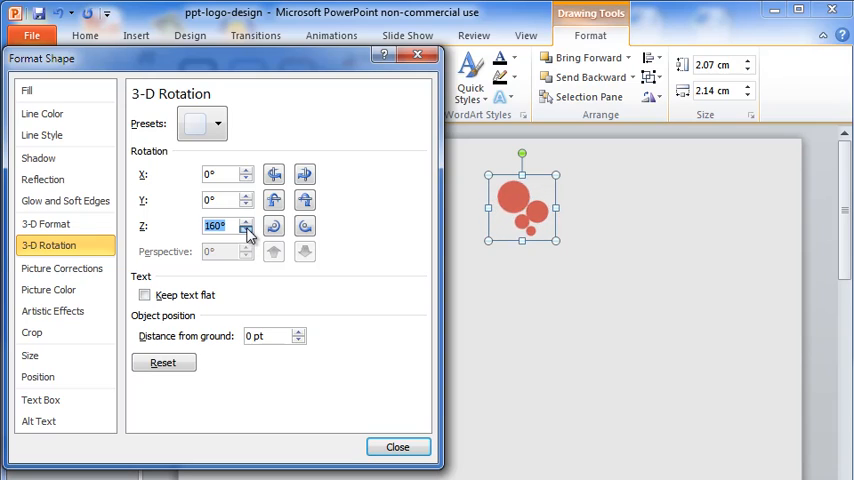
{"action": "left_click", "coordinate": [246, 230]}
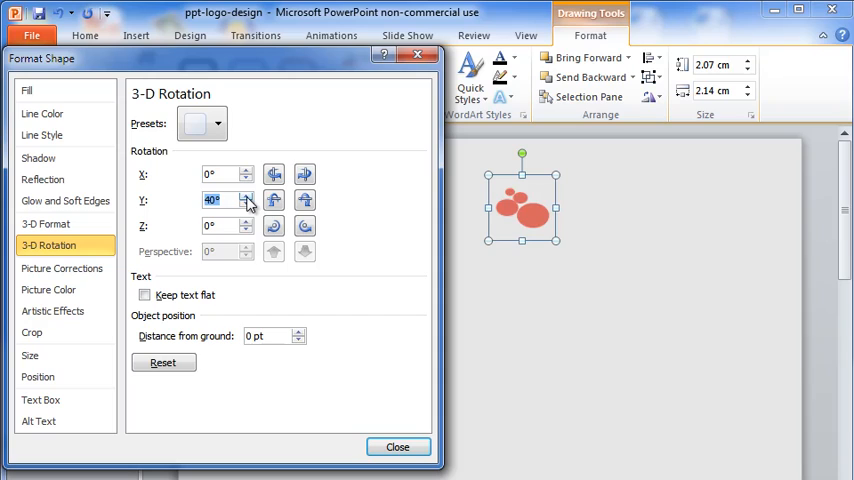
{"action": "left_click", "coordinate": [248, 194]}
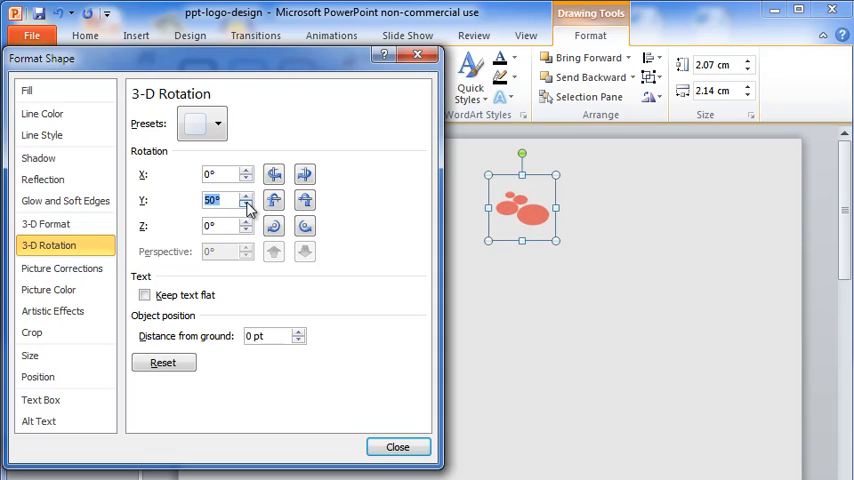
{"action": "left_click", "coordinate": [248, 206]}
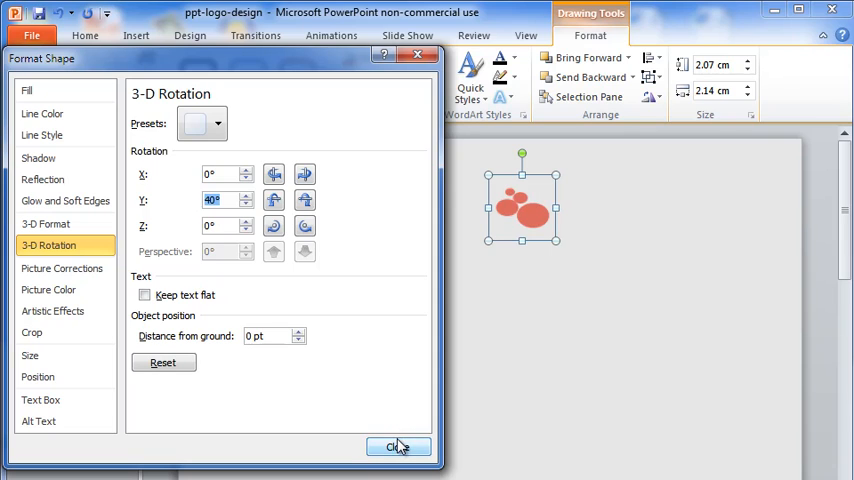
{"action": "left_click", "coordinate": [398, 446]}
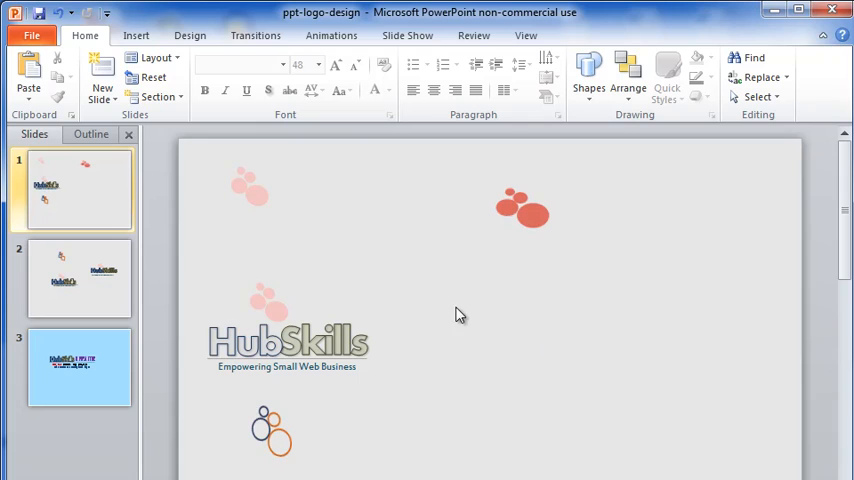
Deselect the existing logo text and start a new text box near the top right
{"action": "left_click", "coordinate": [288, 336]}
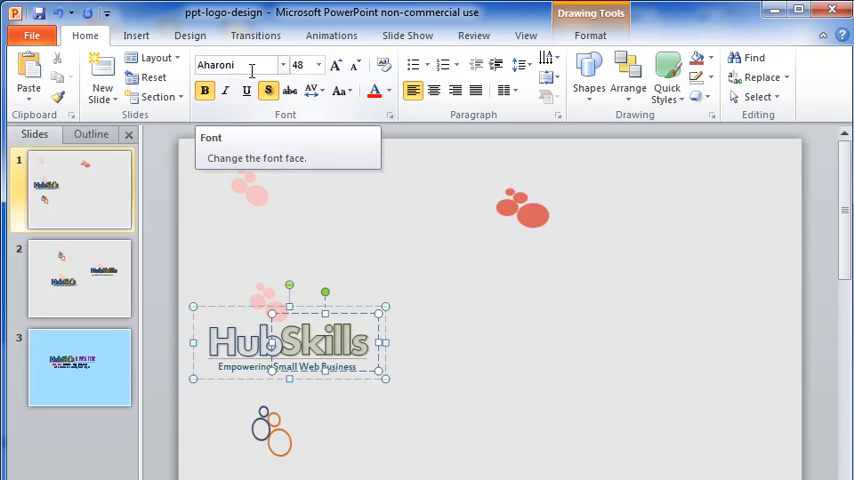
{"action": "left_click", "coordinate": [420, 258]}
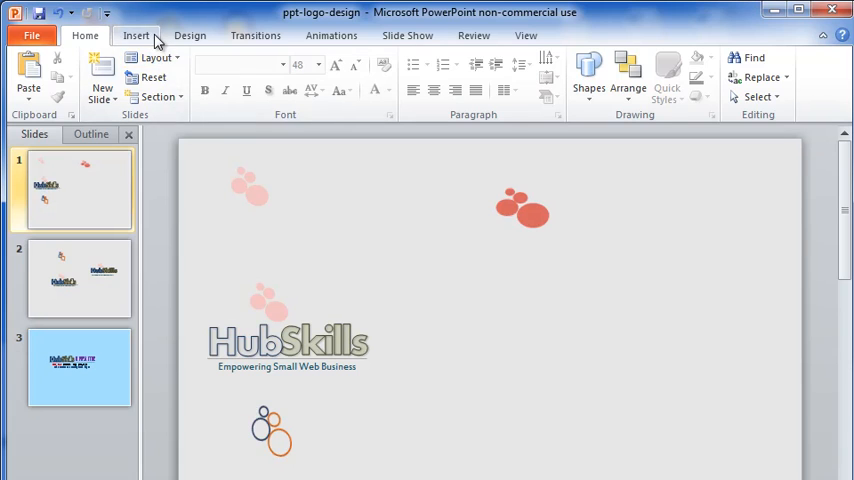
{"action": "left_click", "coordinate": [136, 36]}
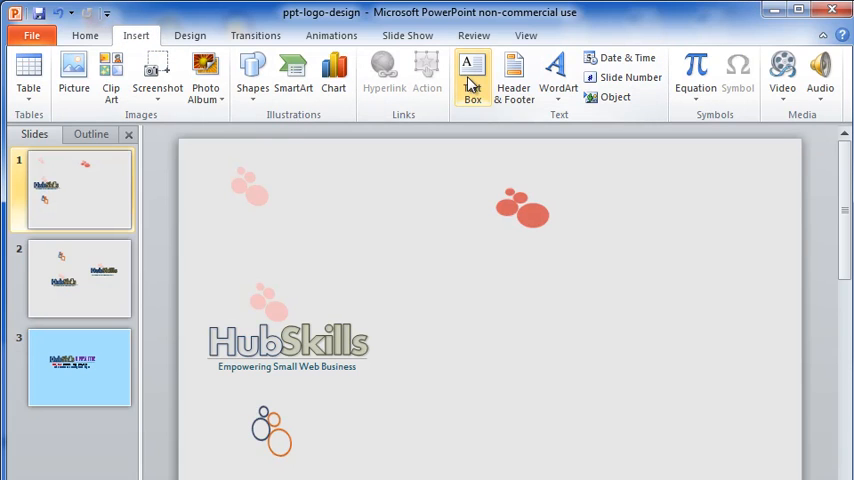
{"action": "left_click", "coordinate": [470, 76]}
{"action": "type", "text": "HubS"}
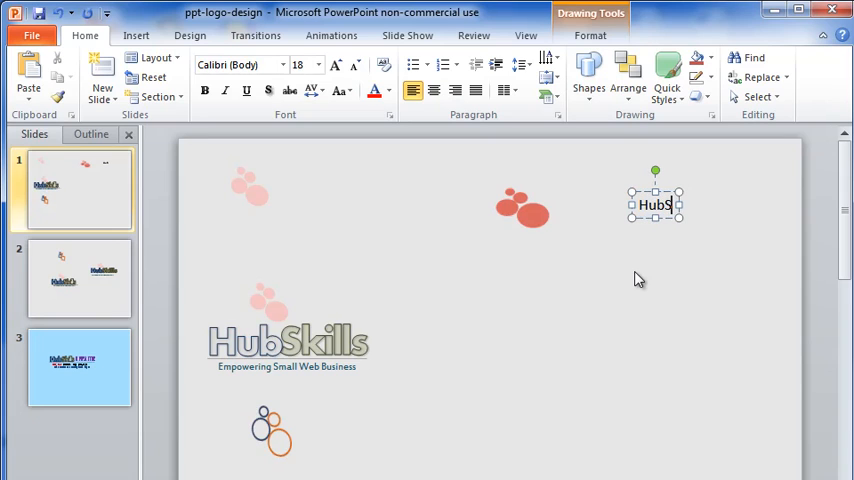
Enter HubSkills in Aharoni at size 48 and resize the box to fit the word
{"action": "type", "text": "kills"}
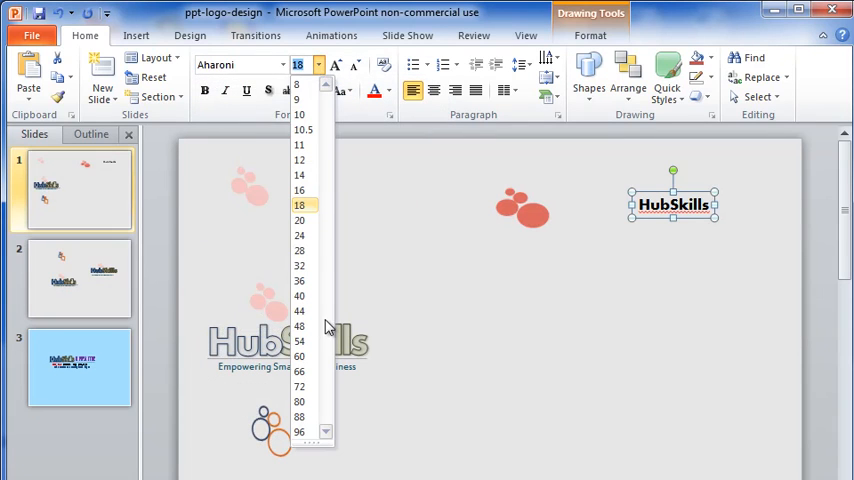
{"action": "left_click", "coordinate": [300, 326]}
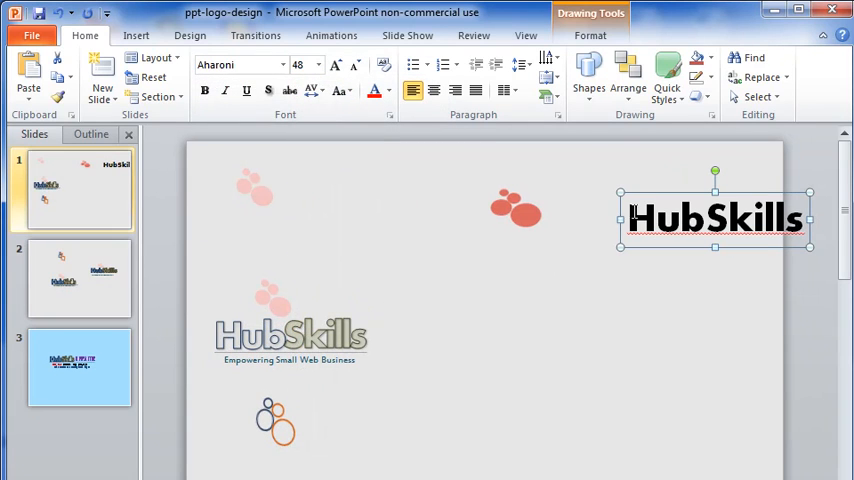
{"action": "left_click_drag", "start_coordinate": [716, 216], "coordinate": [682, 216]}
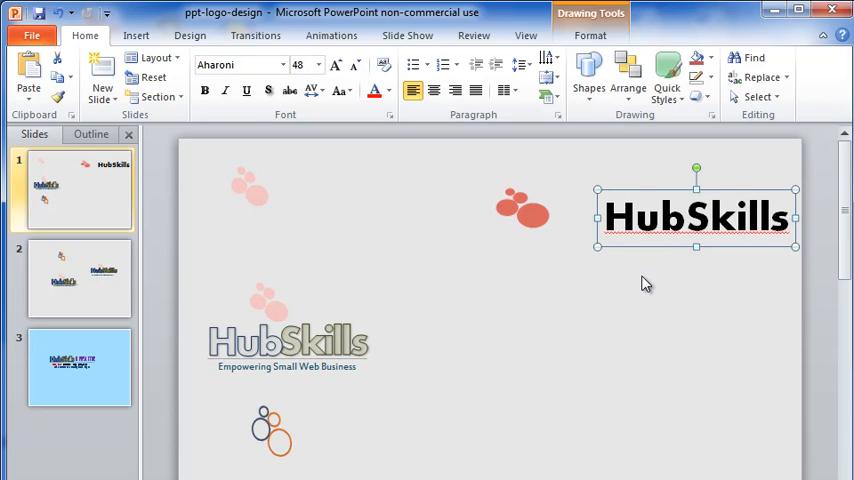
Apply an outlined WordArt Quick Style to the HubSkills text
{"action": "left_click", "coordinate": [588, 36]}
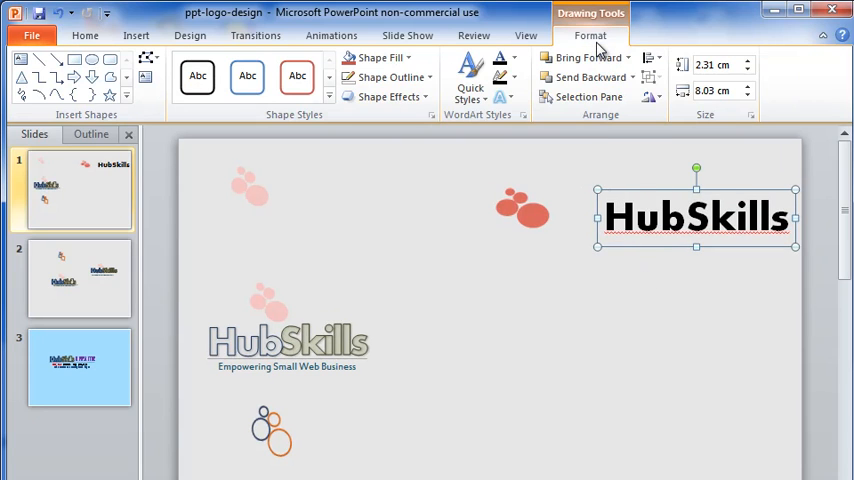
{"action": "left_click", "coordinate": [470, 76]}
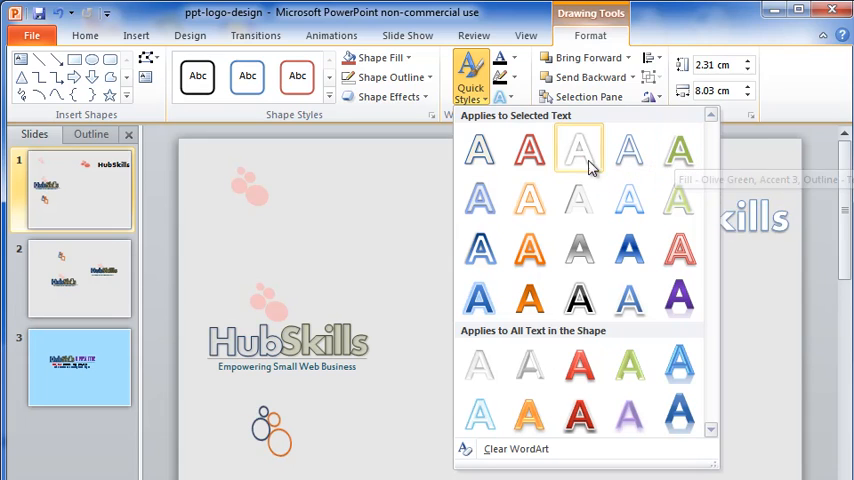
{"action": "left_click", "coordinate": [578, 152]}
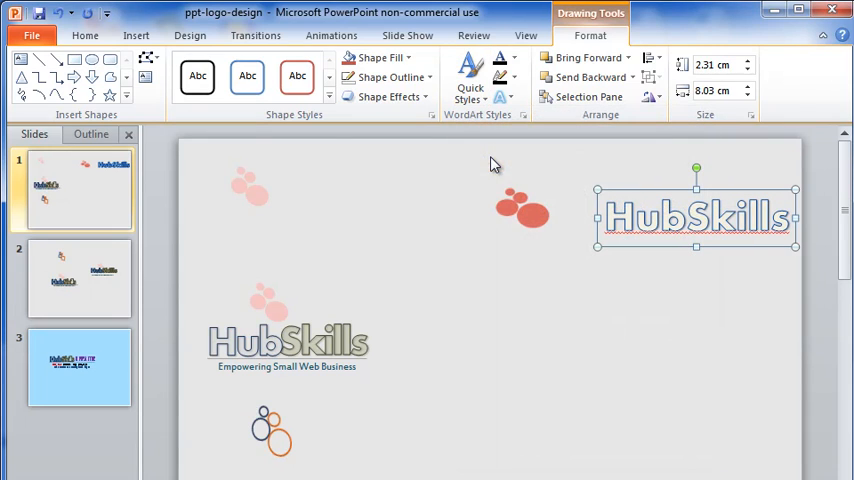
{"action": "mouse_move", "coordinate": [628, 312]}
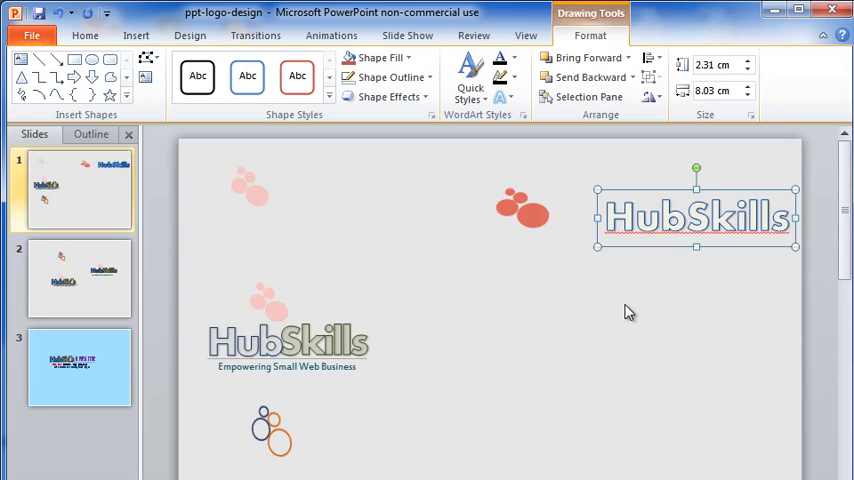
{"action": "mouse_move", "coordinate": [182, 126]}
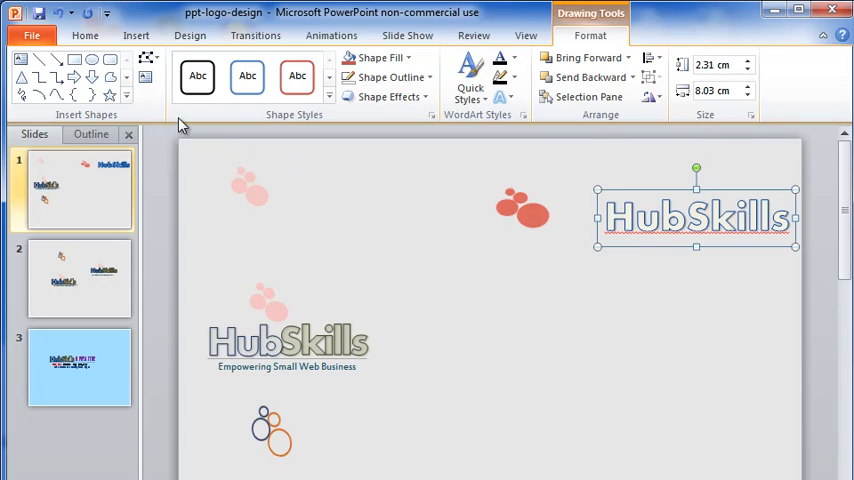
Colour the HubSkills letters Olive Green, Accent 3, Lighter 80% from the Home font options
{"action": "left_click", "coordinate": [84, 36]}
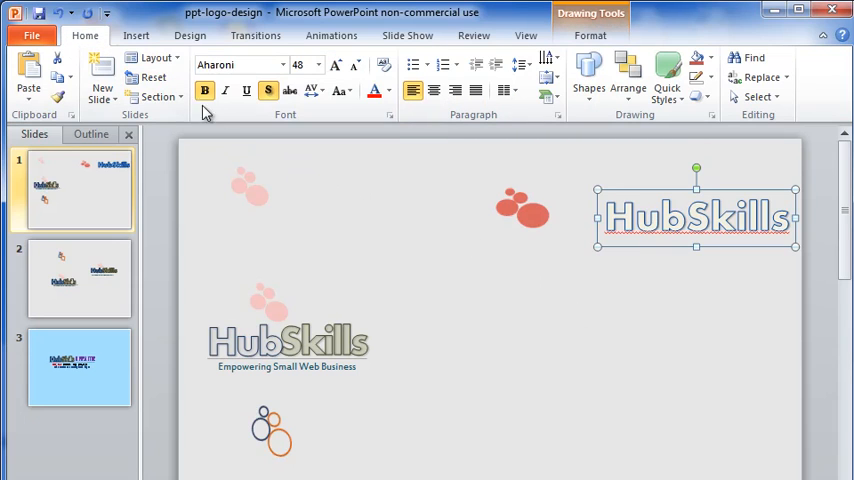
{"action": "mouse_move", "coordinate": [314, 90]}
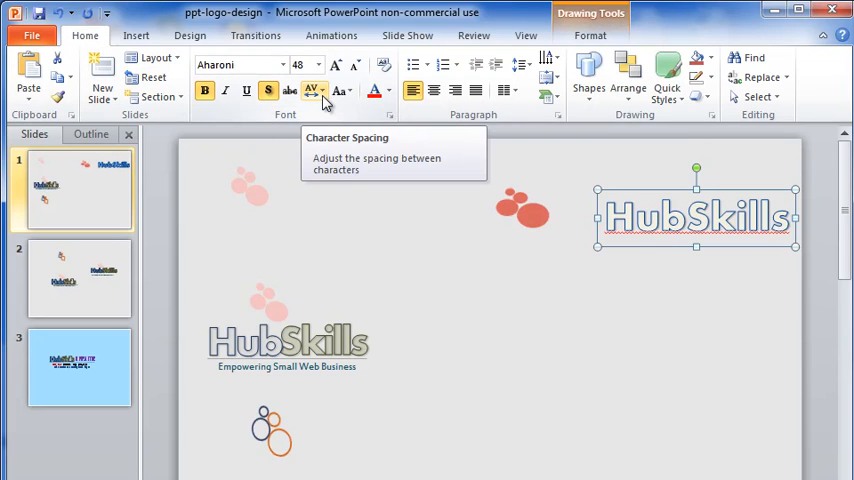
{"action": "left_click", "coordinate": [316, 92]}
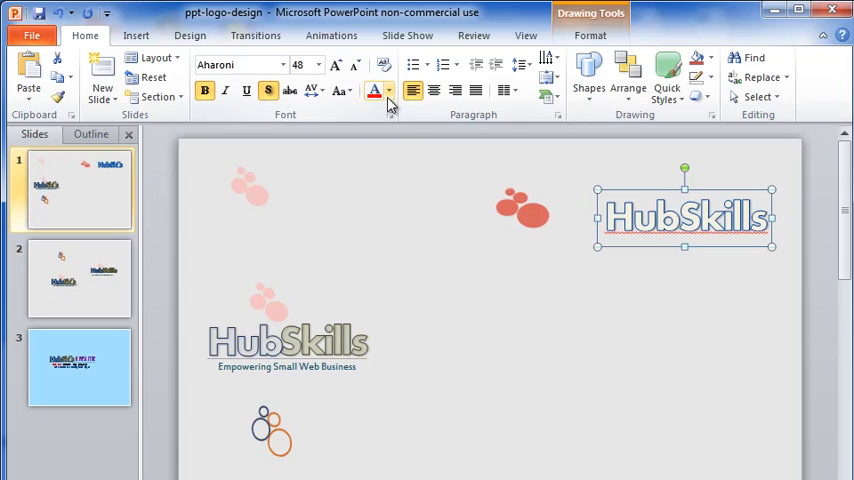
{"action": "left_click", "coordinate": [388, 92]}
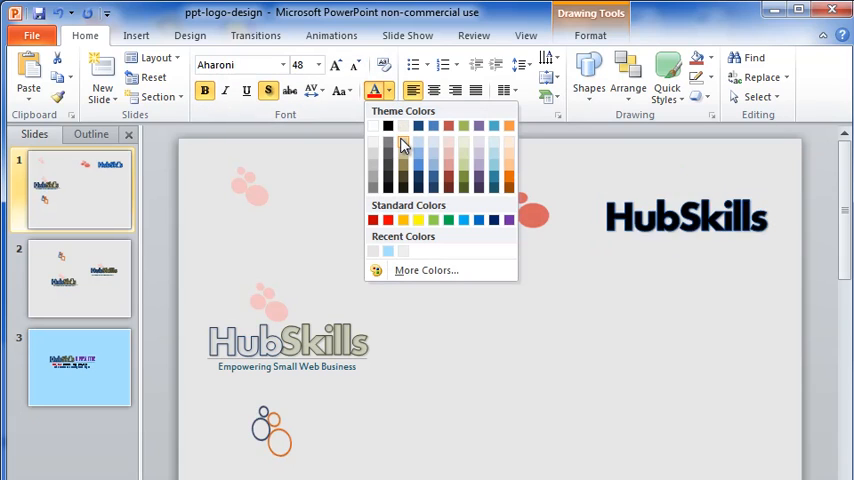
{"action": "mouse_move", "coordinate": [436, 160]}
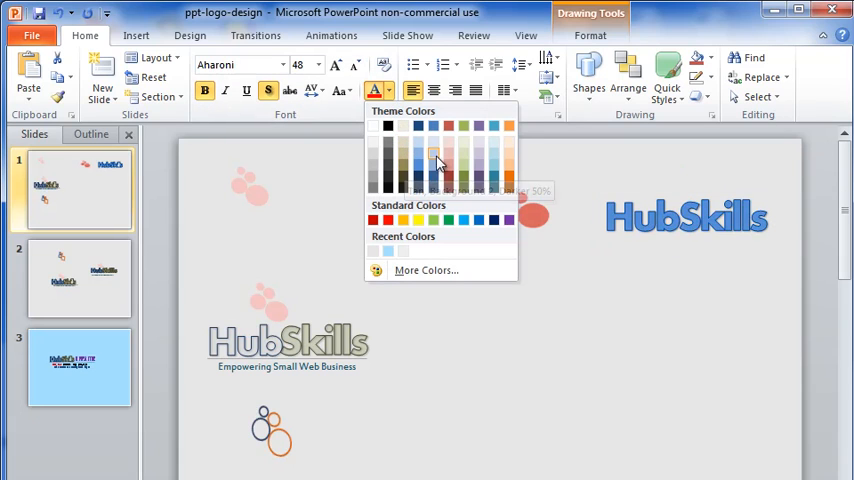
{"action": "mouse_move", "coordinate": [464, 156]}
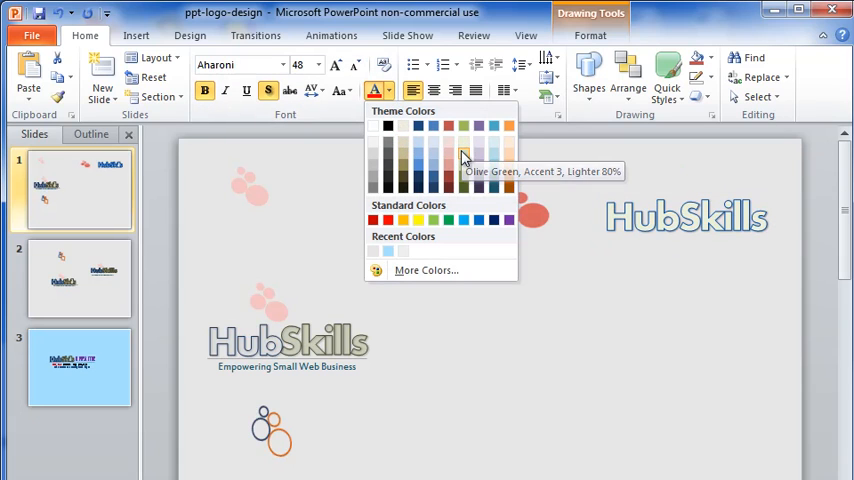
{"action": "mouse_move", "coordinate": [464, 150]}
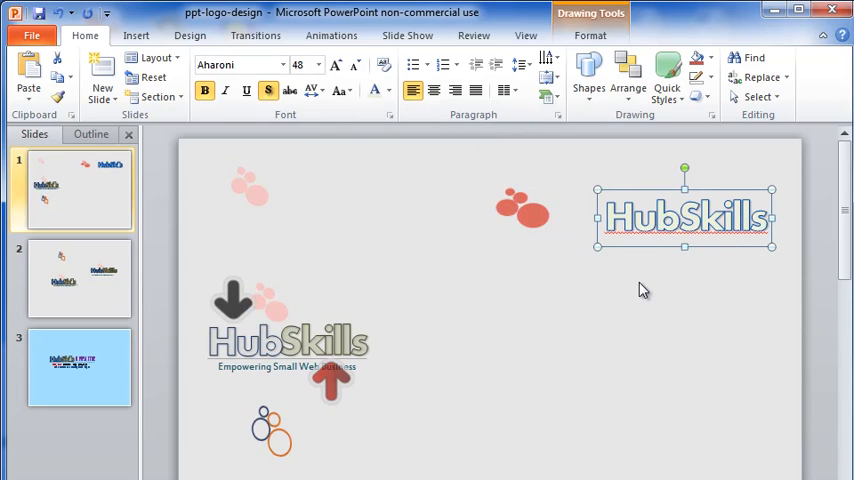
{"action": "mouse_move", "coordinate": [672, 274]}
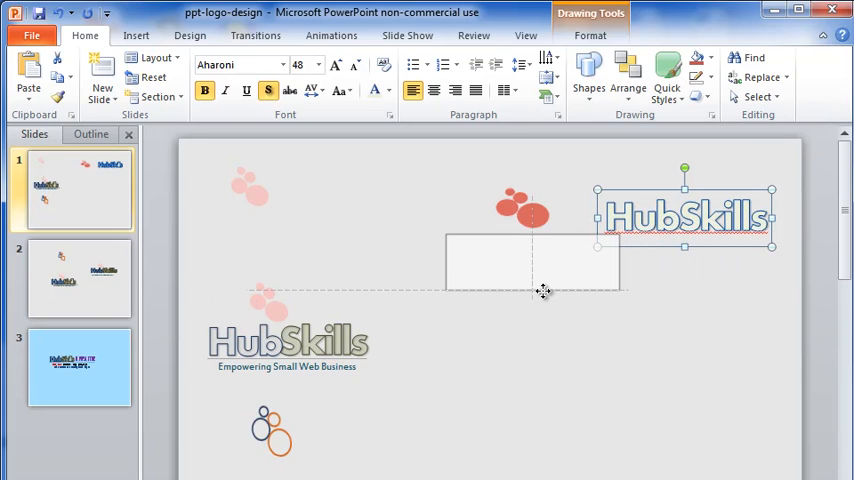
Move the pale green HubSkills text box down and left over the red circles
{"action": "left_click_drag", "start_coordinate": [684, 216], "coordinate": [532, 260]}
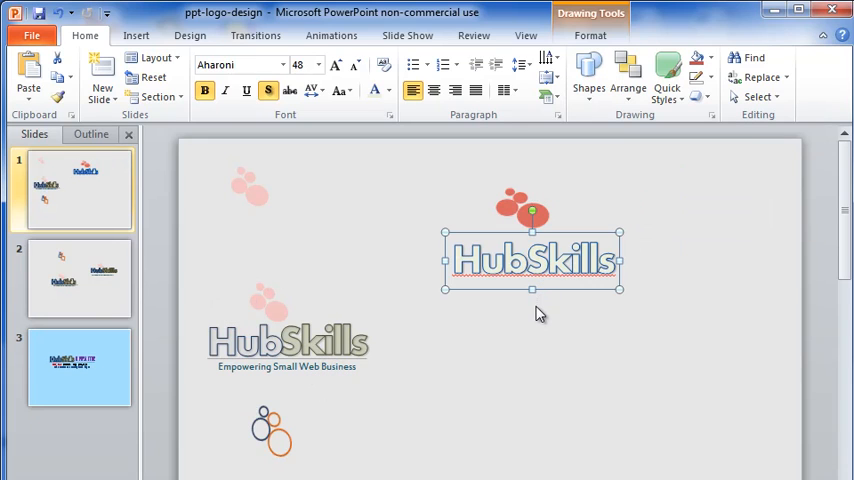
{"action": "mouse_move", "coordinate": [552, 308]}
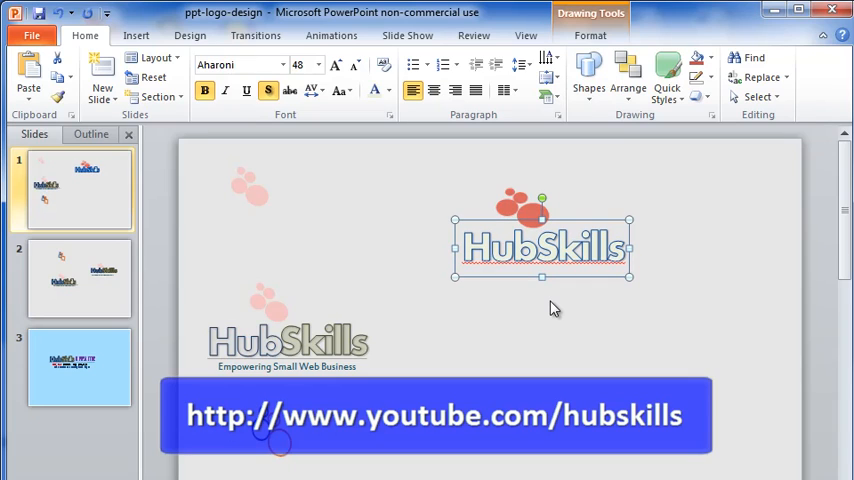
{"action": "mouse_move", "coordinate": [556, 332]}
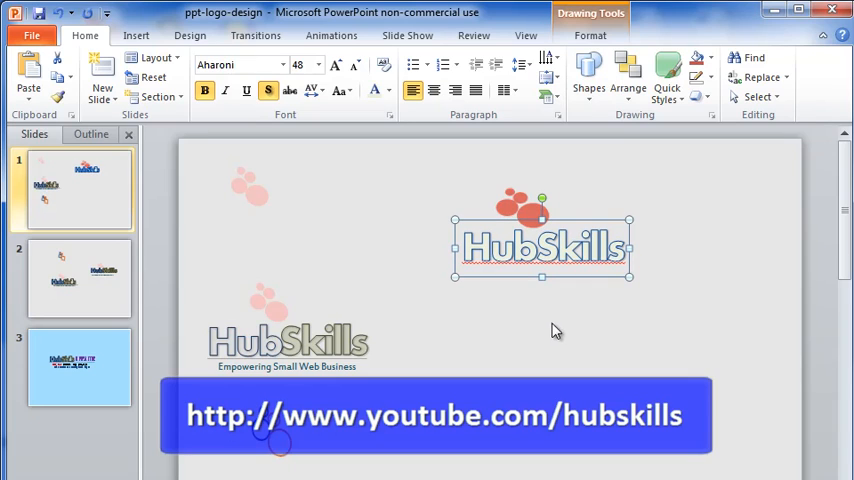